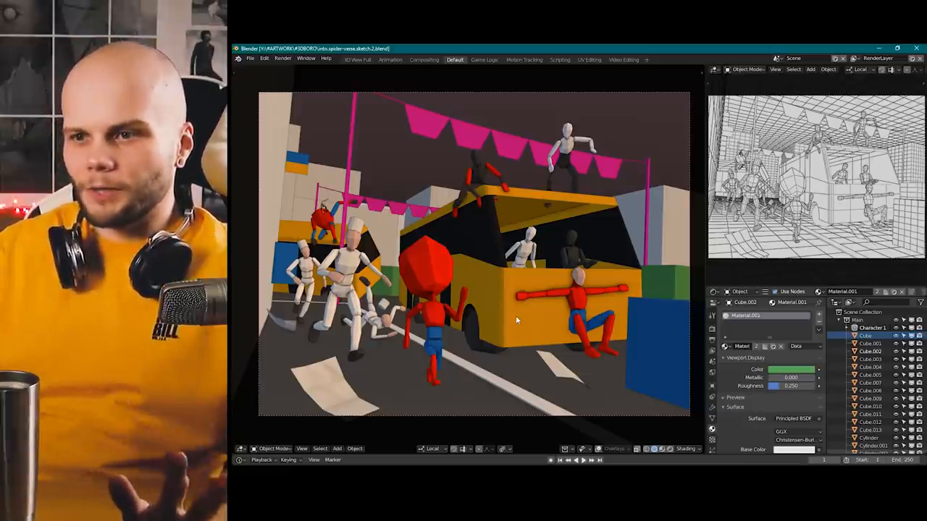
{"action": "mouse_move", "coordinate": [451, 290]}
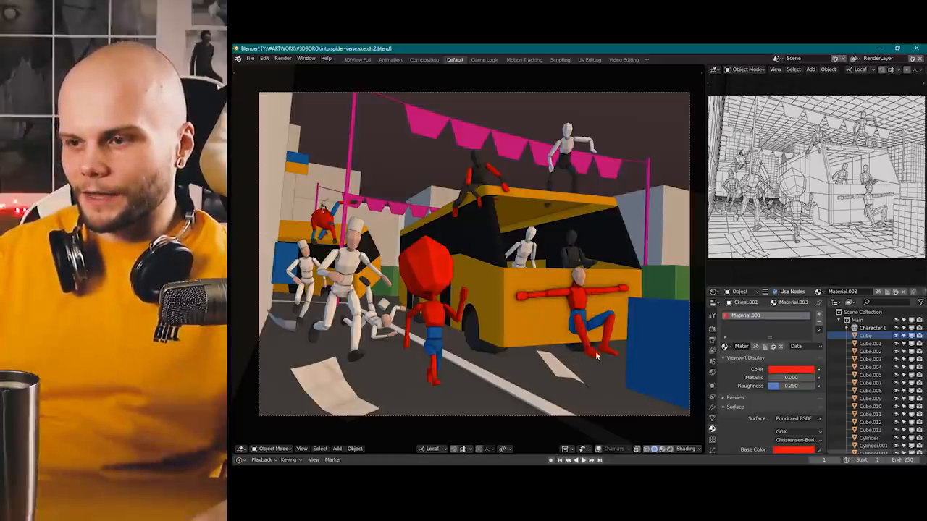
{"action": "mouse_move", "coordinate": [474, 232]}
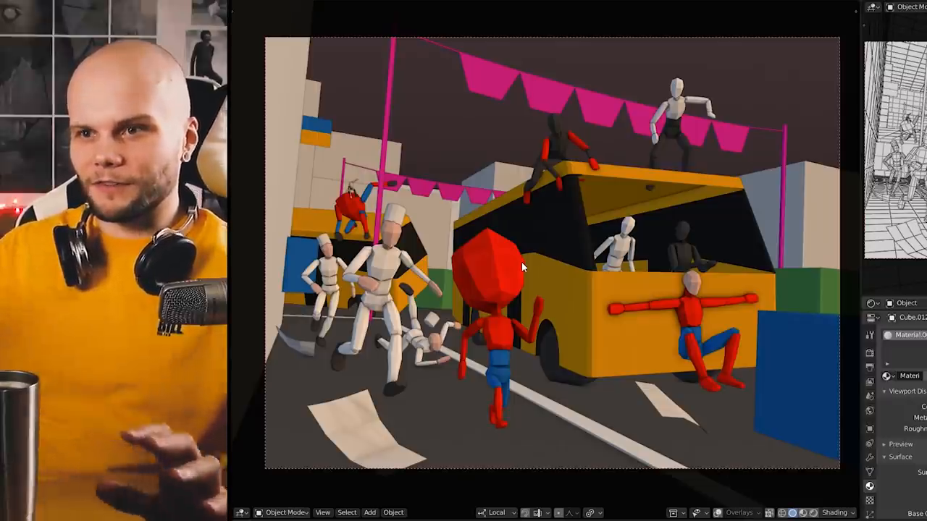
{"action": "mouse_move", "coordinate": [517, 264]}
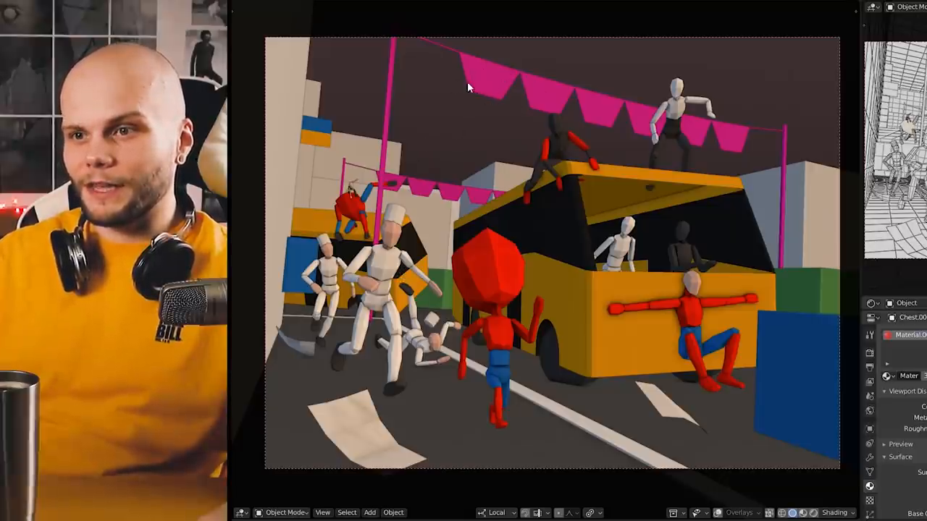
{"action": "mouse_move", "coordinate": [782, 195]}
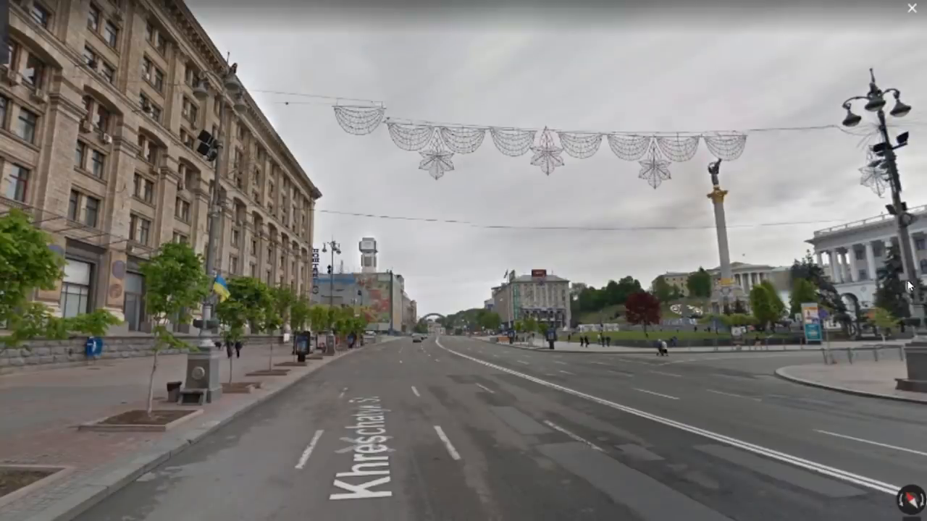
{"action": "mouse_move", "coordinate": [855, 128]}
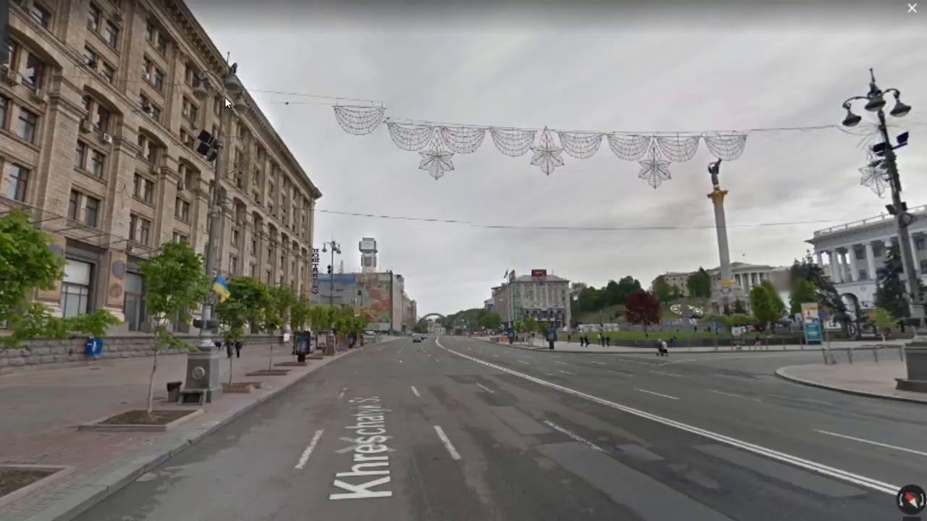
{"action": "mouse_move", "coordinate": [288, 105]}
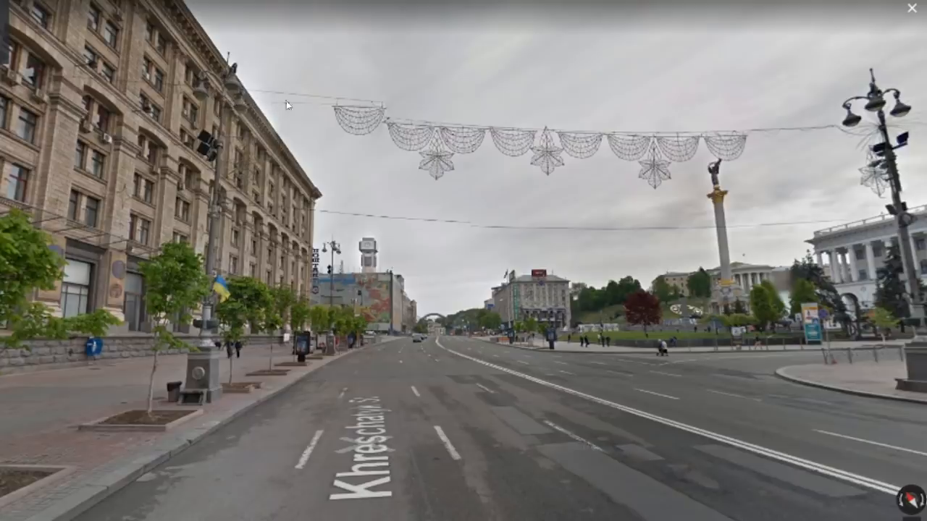
{"action": "mouse_move", "coordinate": [702, 129]}
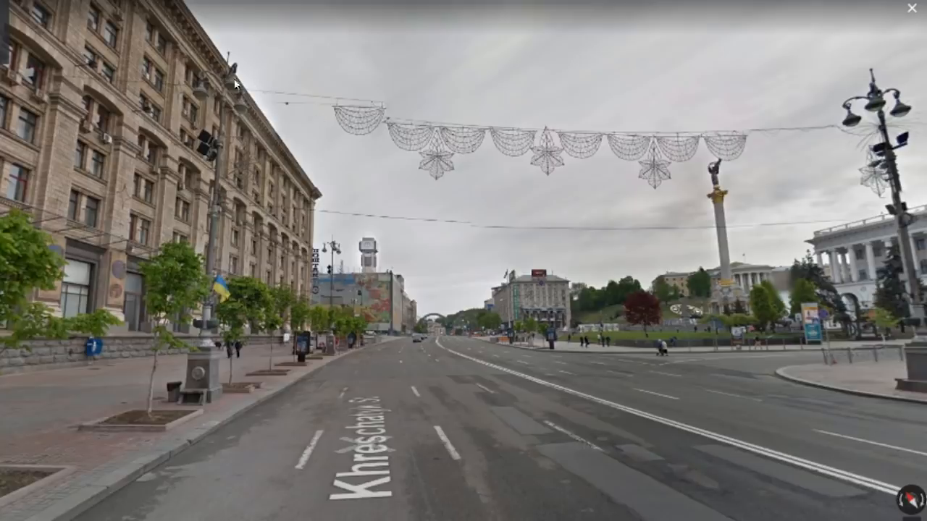
{"action": "mouse_move", "coordinate": [466, 300]}
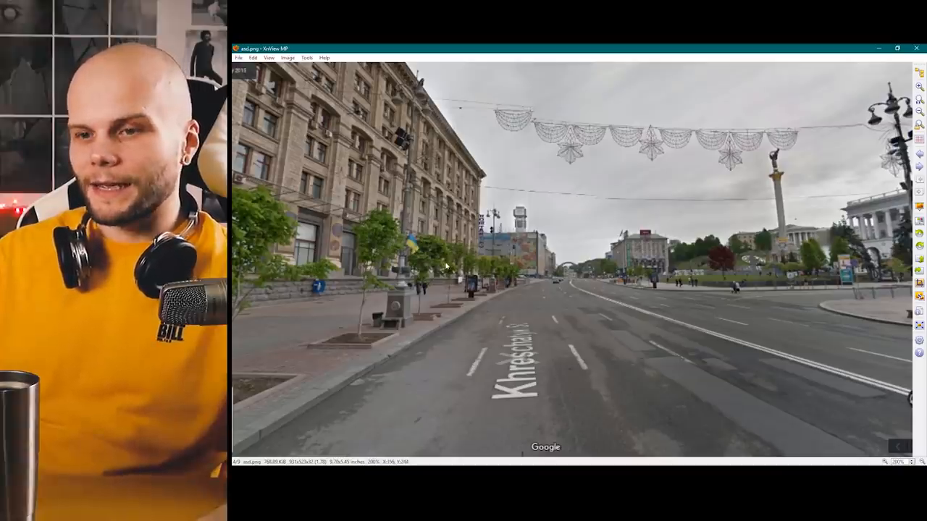
{"action": "mouse_move", "coordinate": [251, 346]}
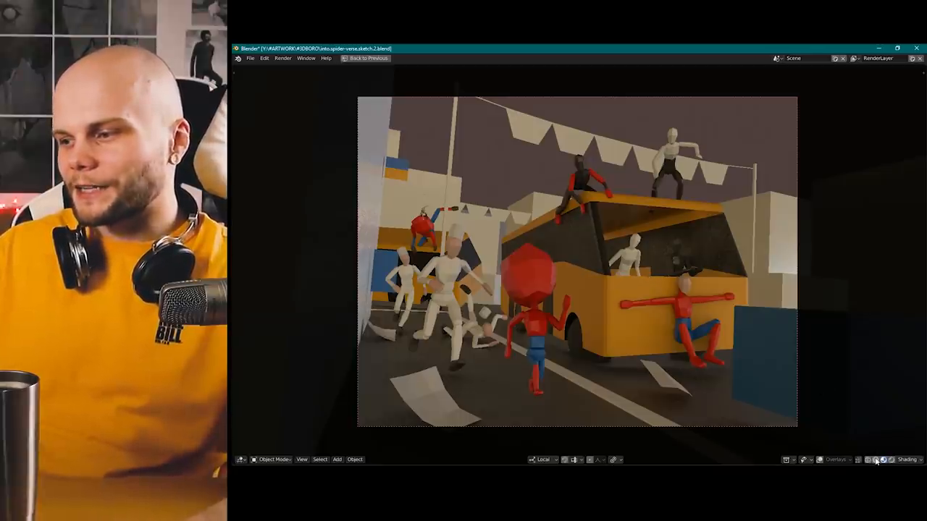
- Switch the Blender viewport to camera view with Material Preview shading
{"action": "left_click", "coordinate": [868, 460]}
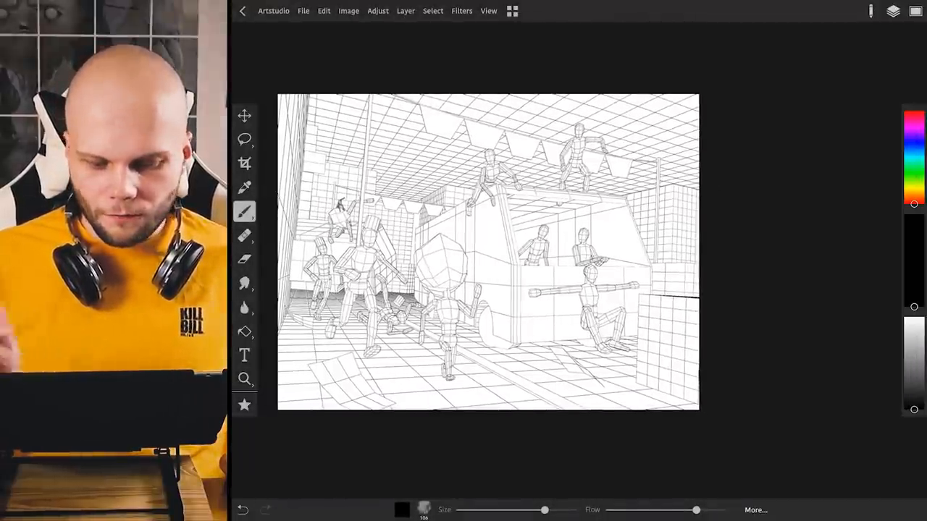
- Use the Layers panel to leave only Layer 3's wireframe bus drawing visible
{"action": "left_click", "coordinate": [893, 10]}
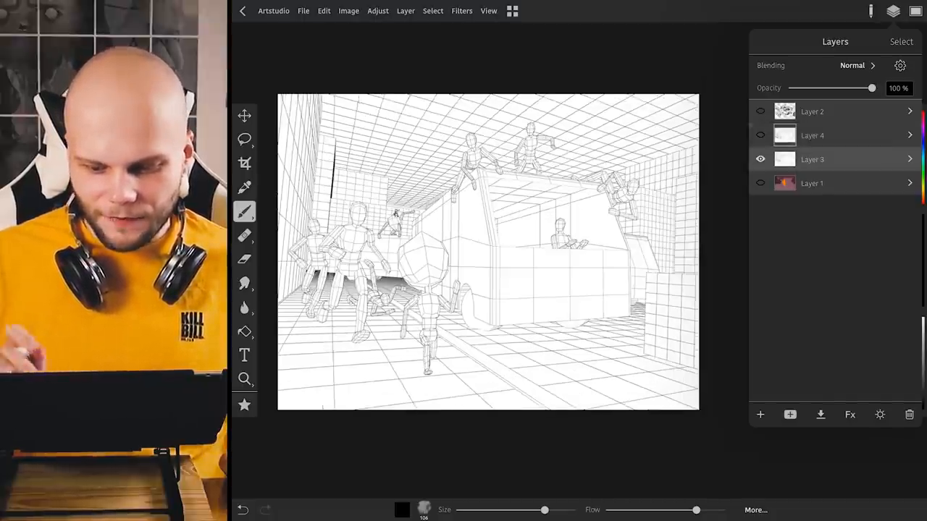
- Block out the bus body and roof figures with loose black brush strokes
{"action": "left_click_drag", "start_coordinate": [470, 126], "coordinate": [630, 217]}
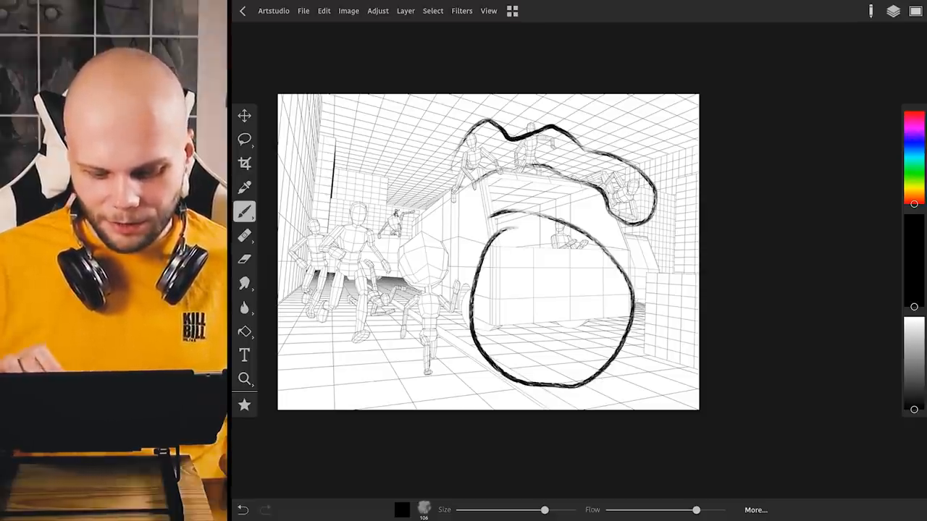
{"action": "left_click", "coordinate": [893, 10]}
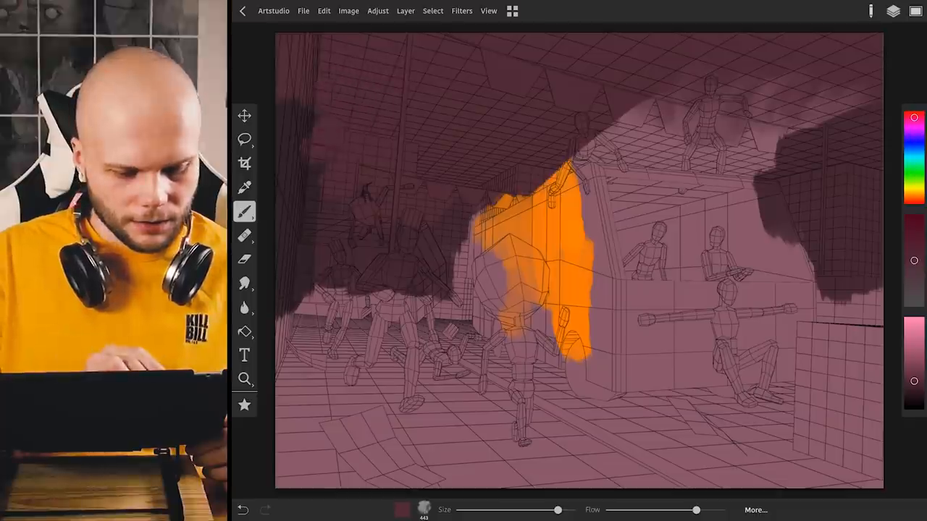
- Choose the Fill tool from the toolbar for filling flat colour regions
{"action": "left_click", "coordinate": [245, 330]}
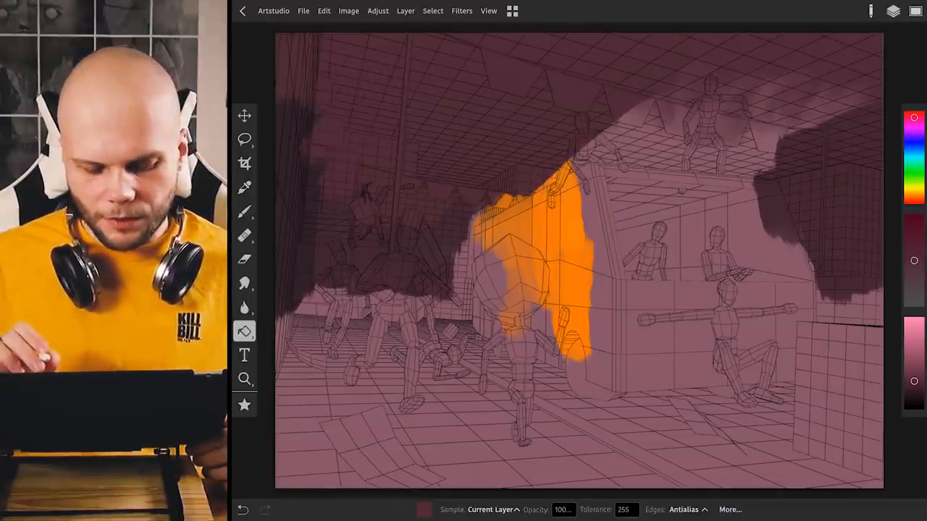
{"action": "left_click", "coordinate": [244, 211]}
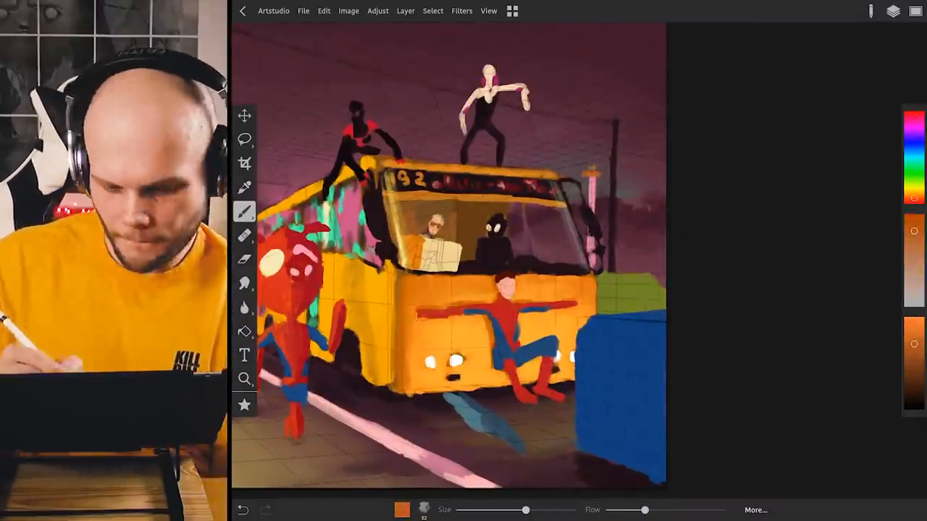
- Paint flat colour blocks over the bus, spider-suited figures and blue foreground shape
{"action": "left_click", "coordinate": [892, 11]}
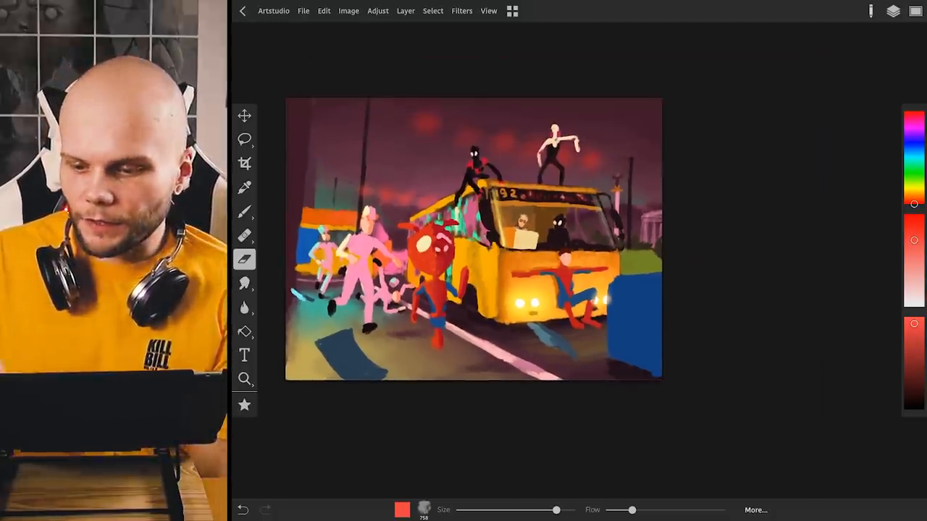
{"action": "left_click", "coordinate": [893, 11]}
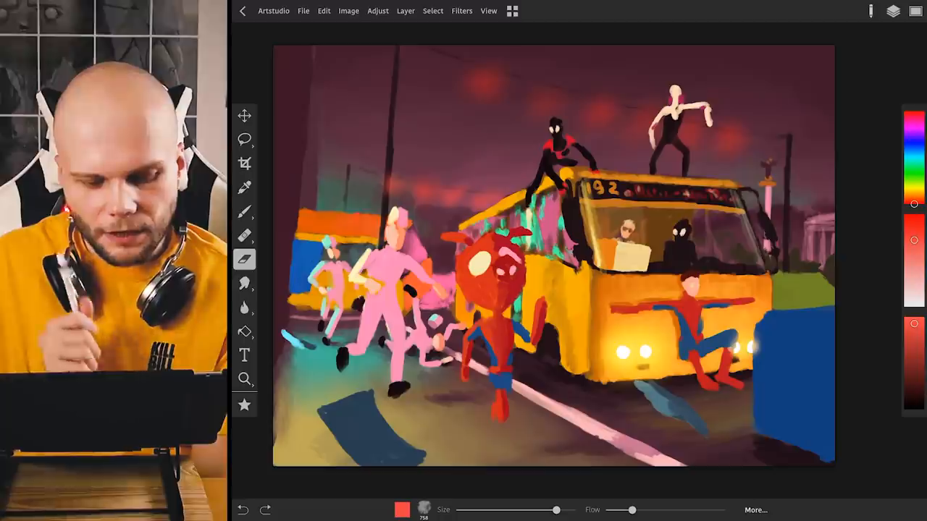
- Hide the character layers, repaint bus and street on Layer 1, then show them again
{"action": "left_click", "coordinate": [893, 11]}
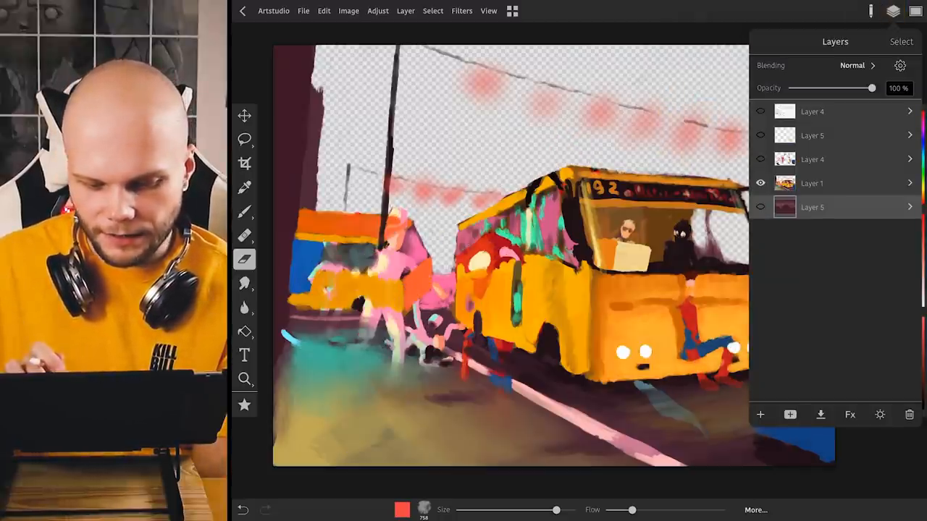
{"action": "left_click", "coordinate": [893, 11]}
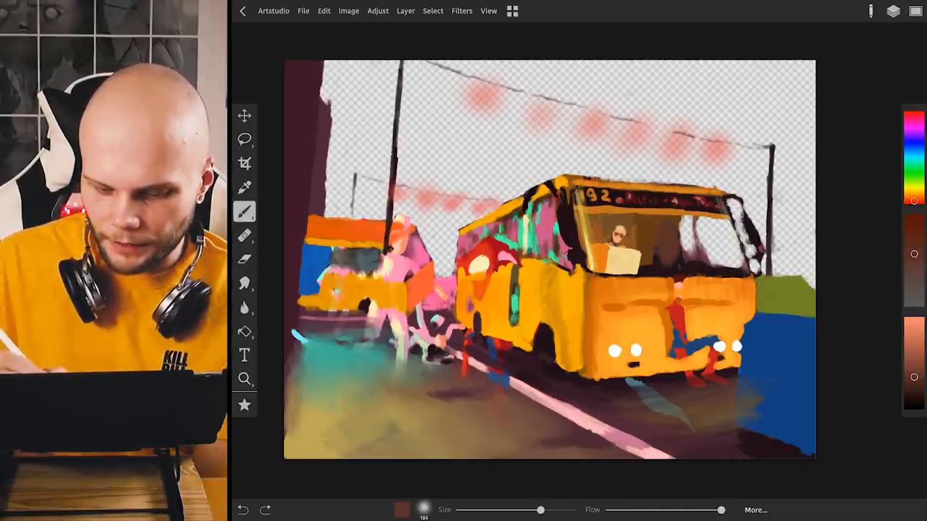
{"action": "left_click", "coordinate": [893, 10]}
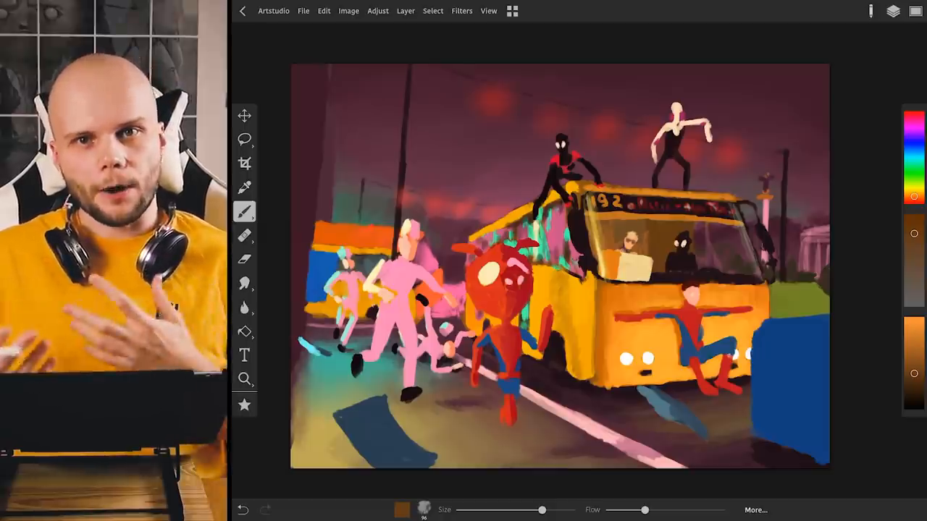
- Toggle the top-bar Layers icon to display the painting's layer list
{"action": "left_click", "coordinate": [893, 11]}
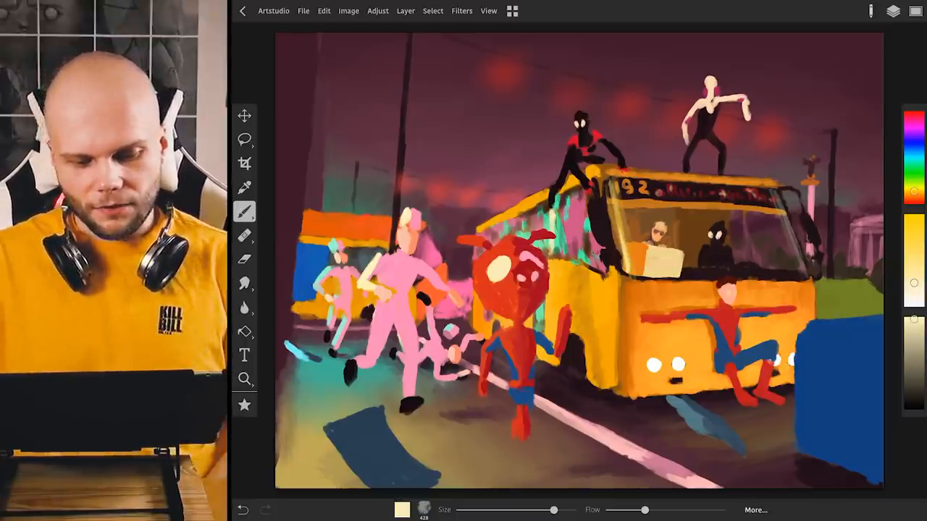
{"action": "left_click", "coordinate": [915, 11]}
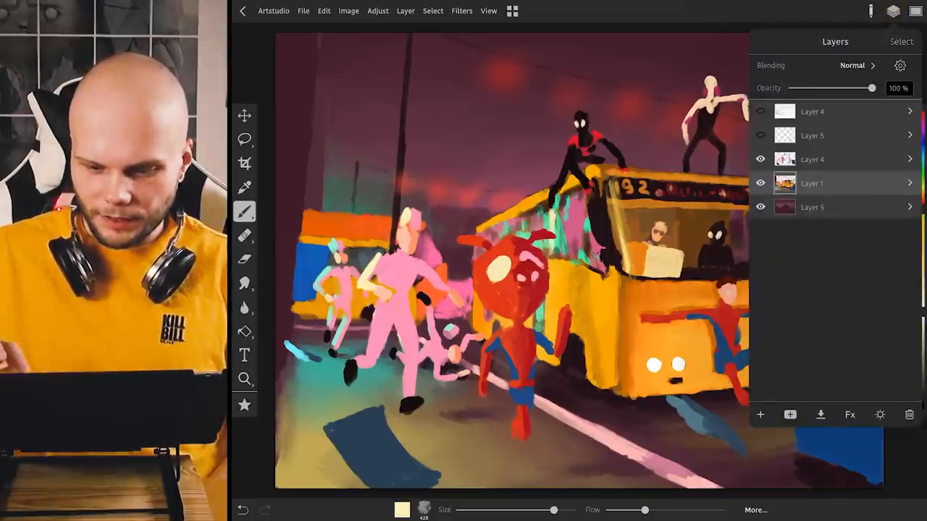